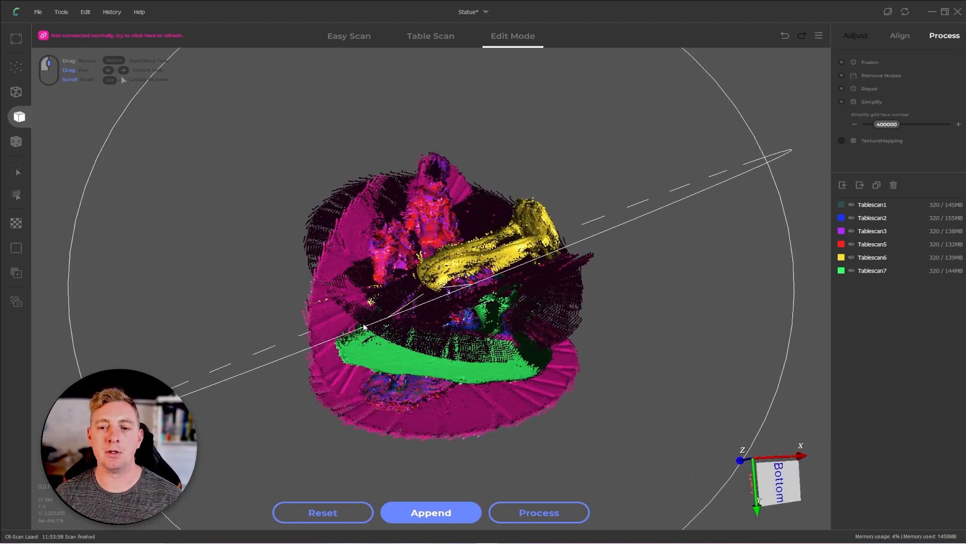
Inspect the jumbled statue scans and hide table scans so only Tablescan1 stays visible.
drag(363, 326, 530, 326)
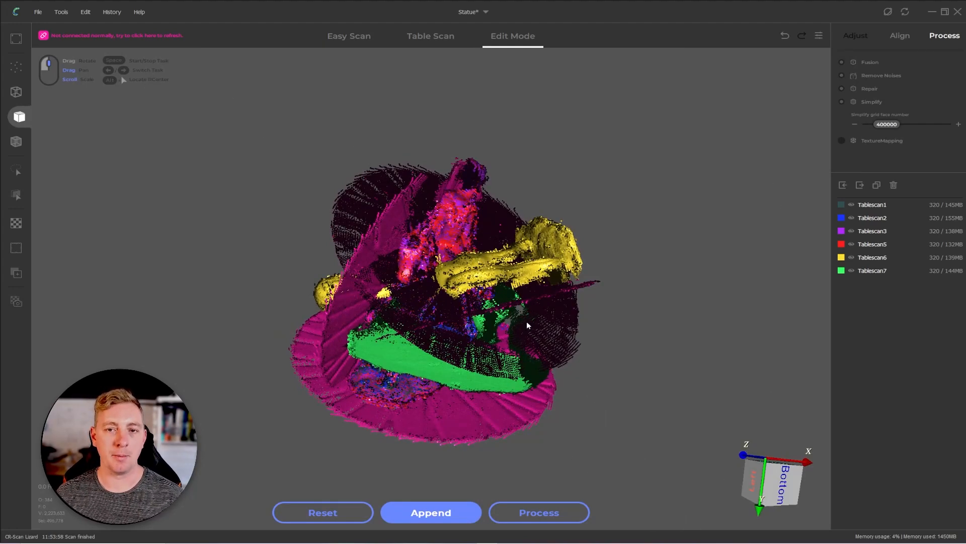
mouse_move(634, 333)
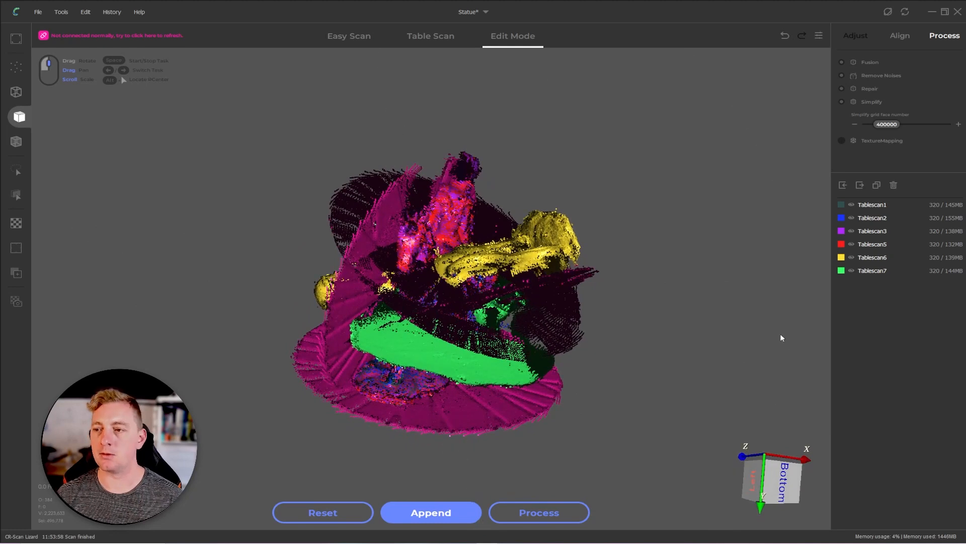
click(852, 258)
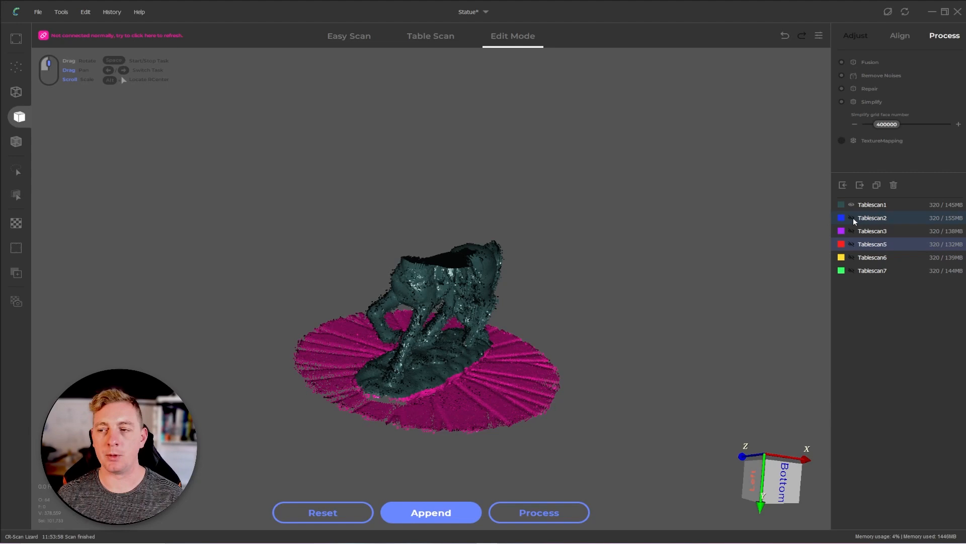
Show Tablescan6 alongside Tablescan1 and hide Tablescan7 and the other layers.
click(851, 217)
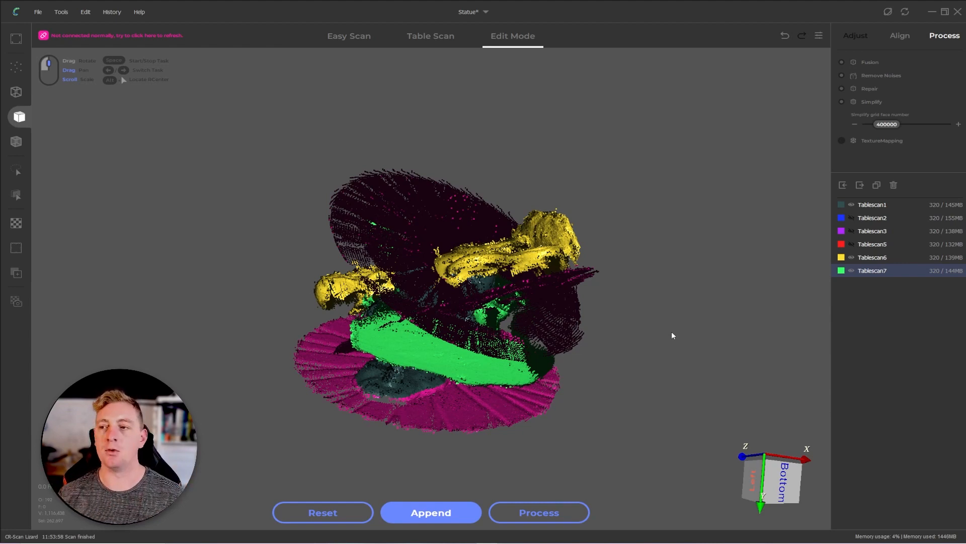
click(872, 204)
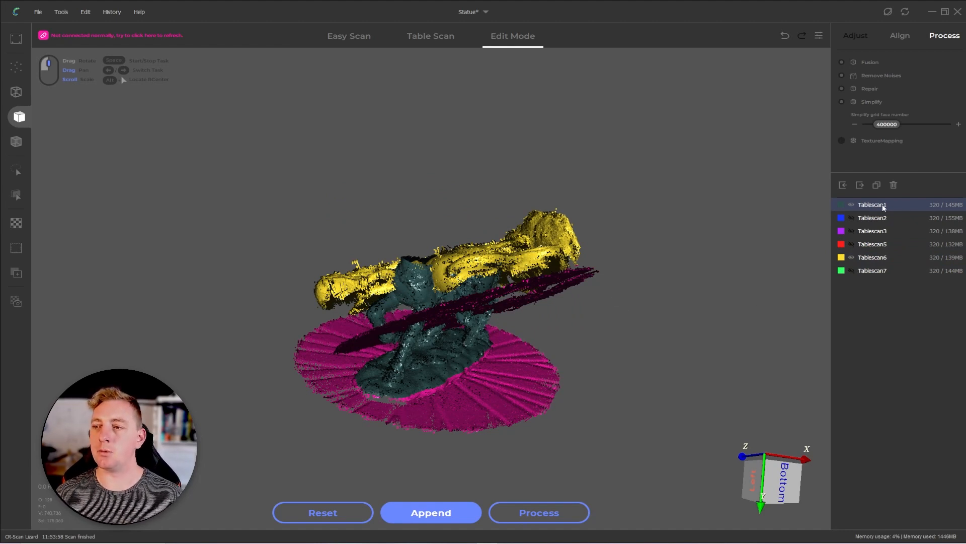
Select Tablescan6 and drag the yellow scan clear of Tablescan1 so they no longer overlap.
click(872, 258)
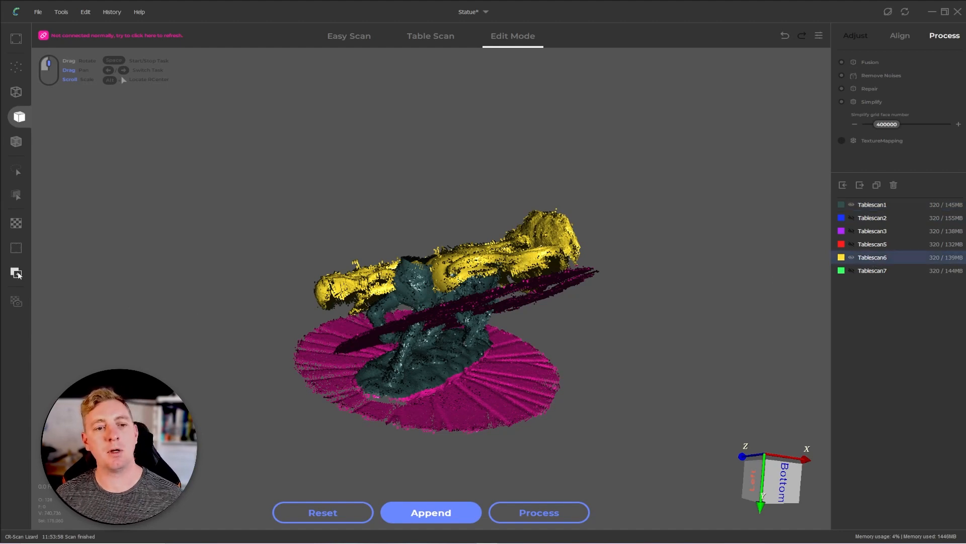
mouse_move(16, 273)
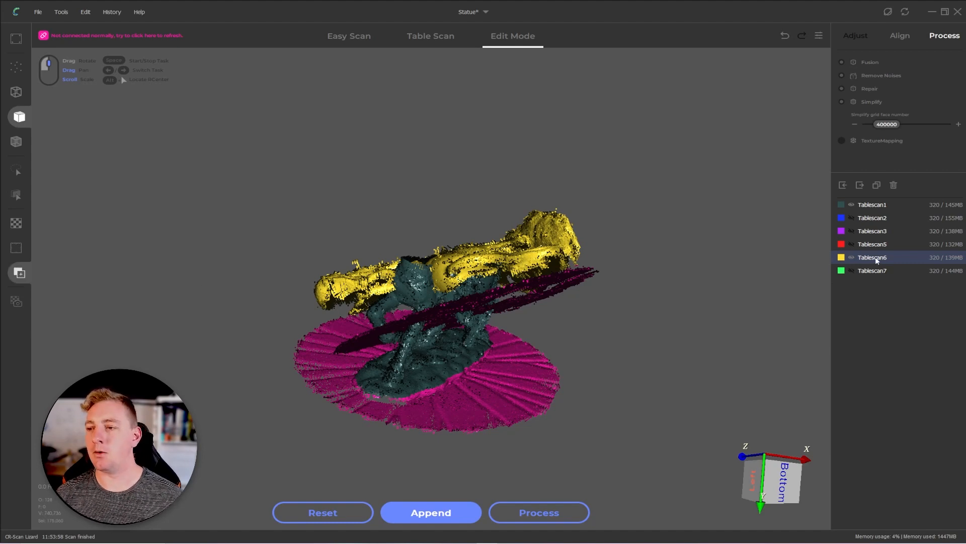
mouse_move(743, 276)
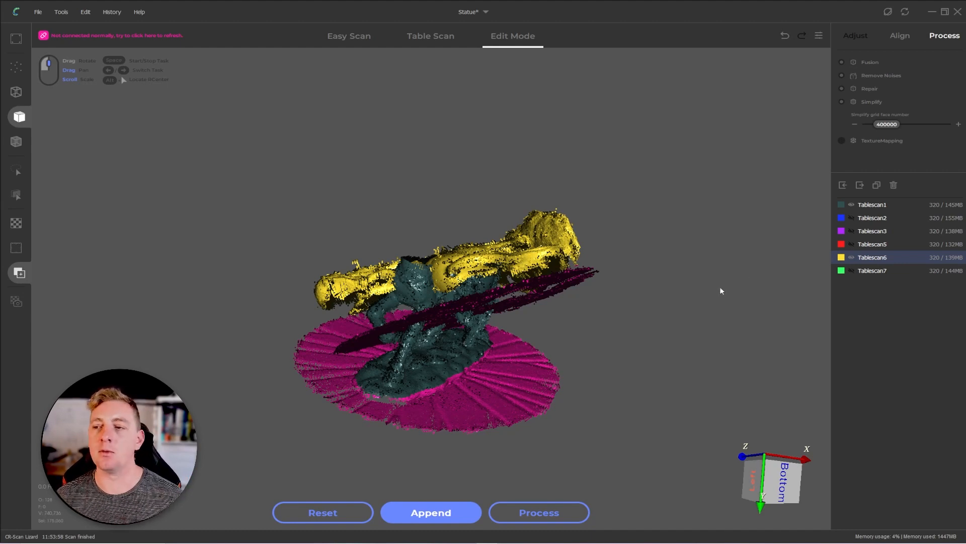
mouse_move(19, 273)
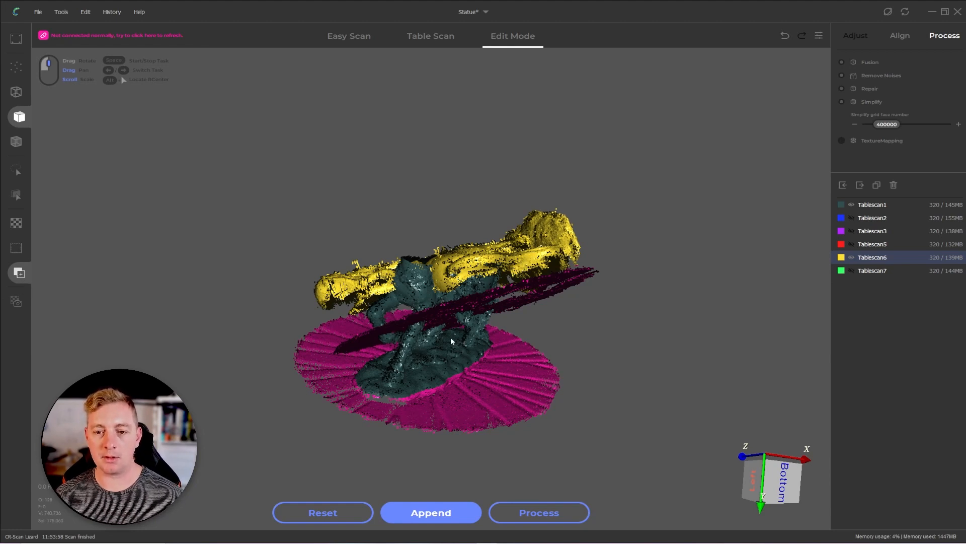
drag(450, 341, 459, 295)
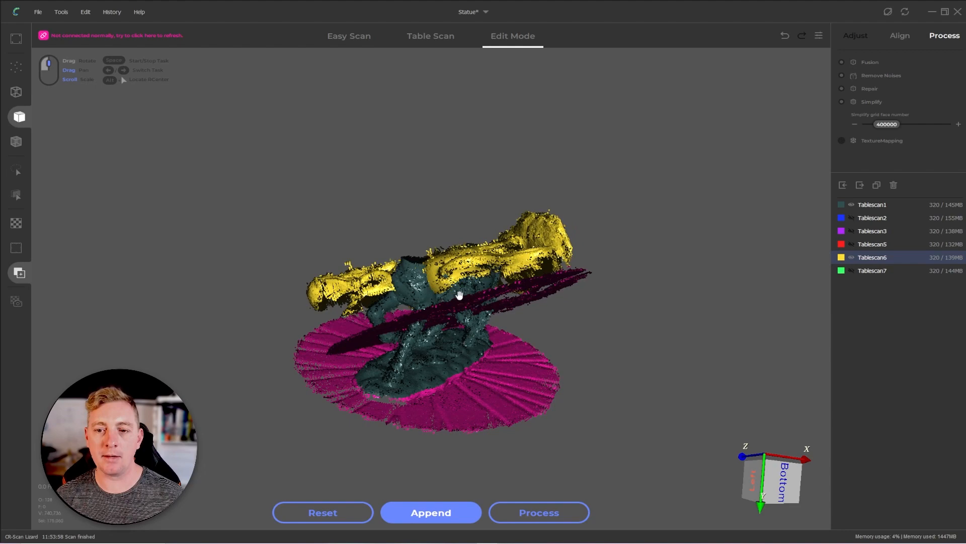
drag(459, 295, 281, 274)
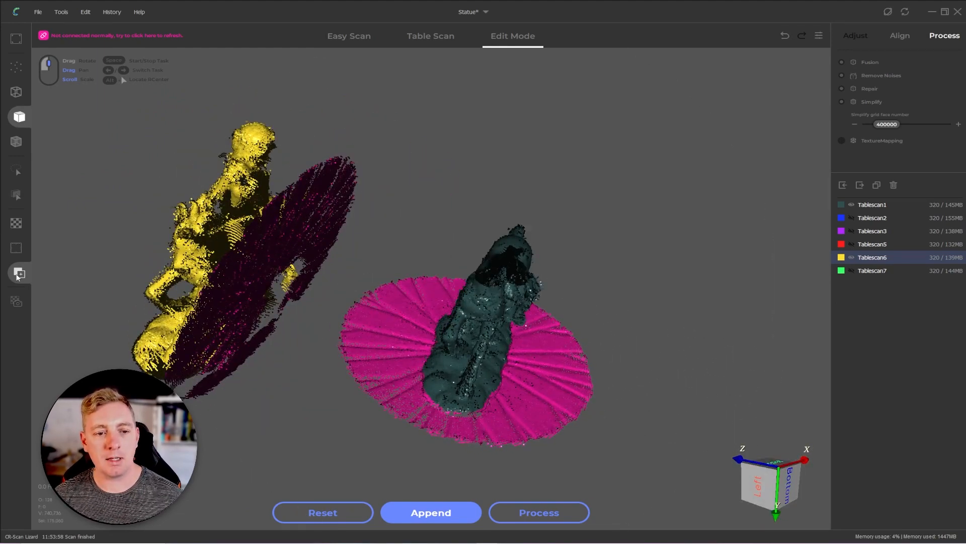
mouse_move(134, 269)
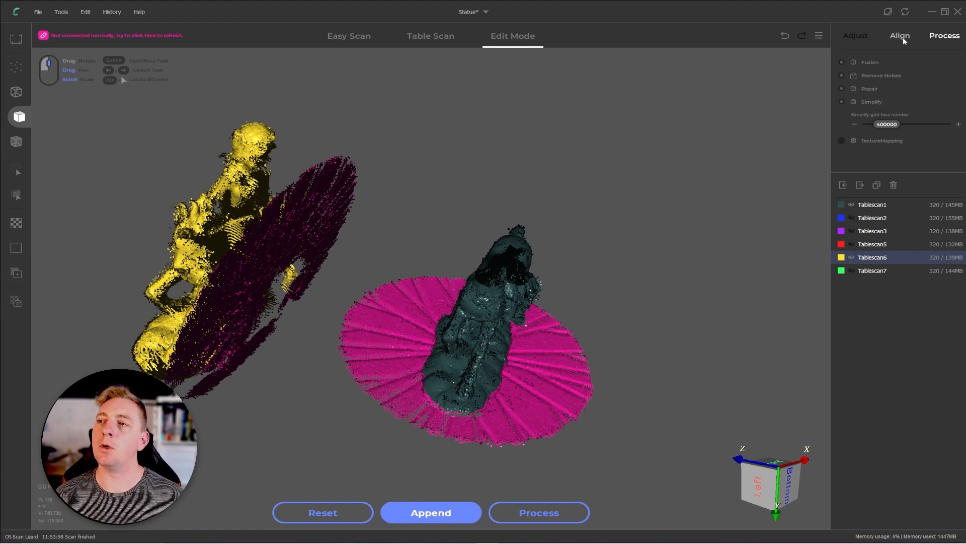
Set Tablescan1 as the manual-alignment reference for Tablescan6 with three matching point pairs.
click(898, 35)
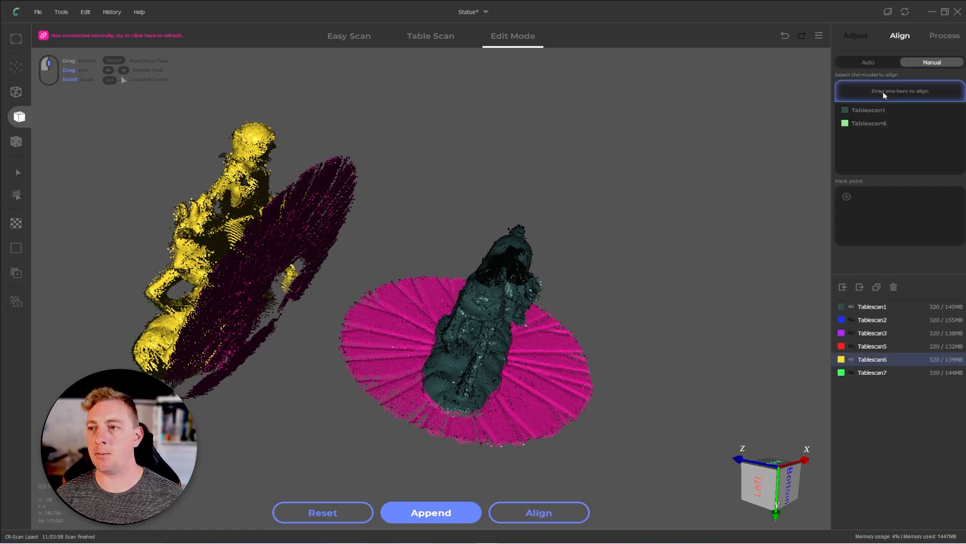
click(870, 123)
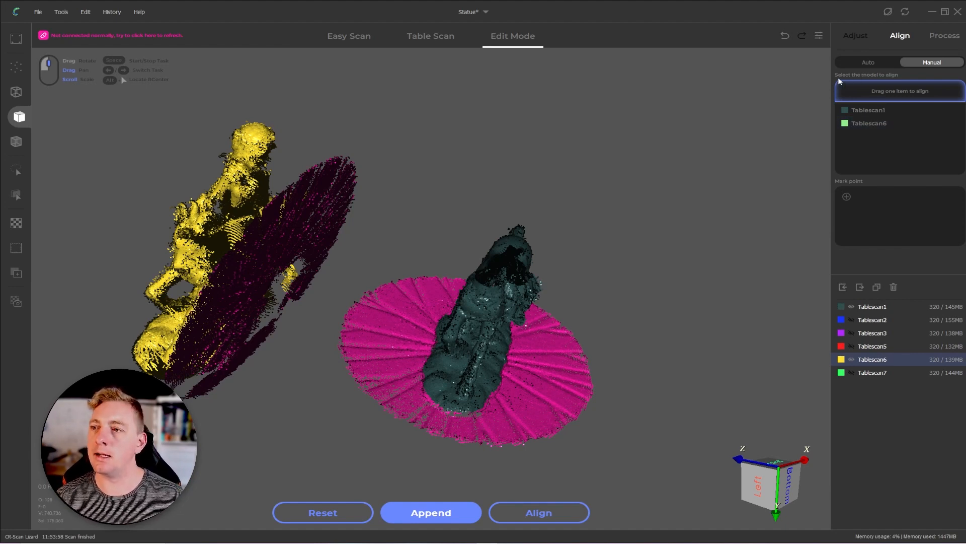
mouse_move(906, 98)
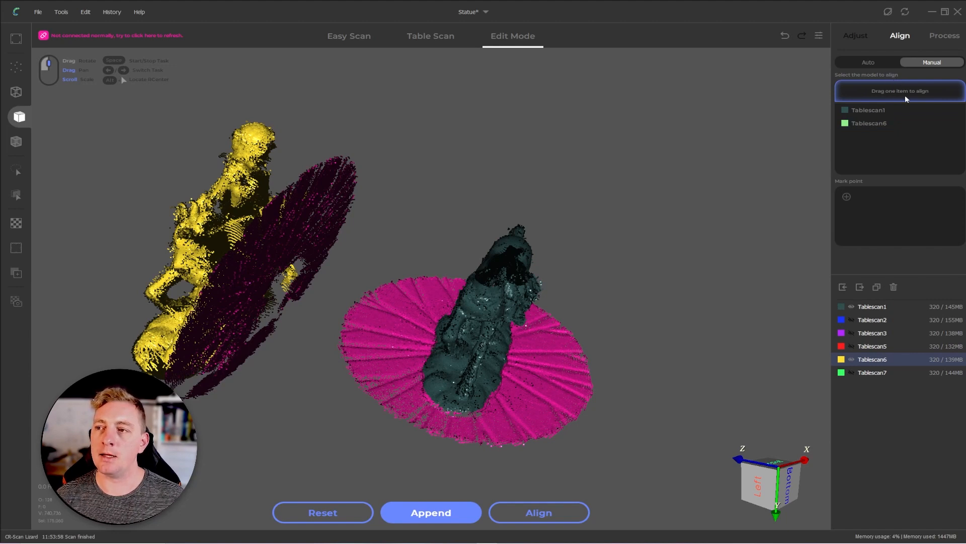
mouse_move(878, 86)
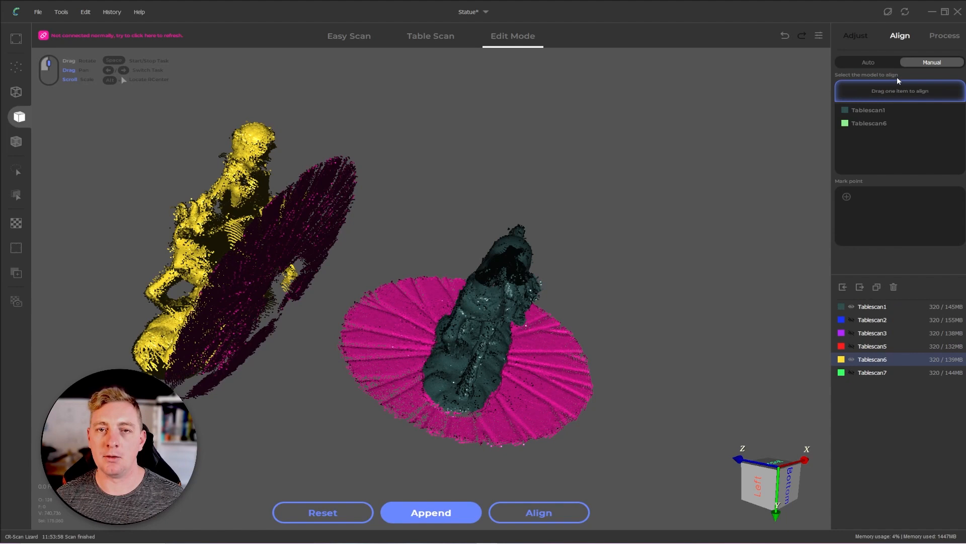
click(869, 110)
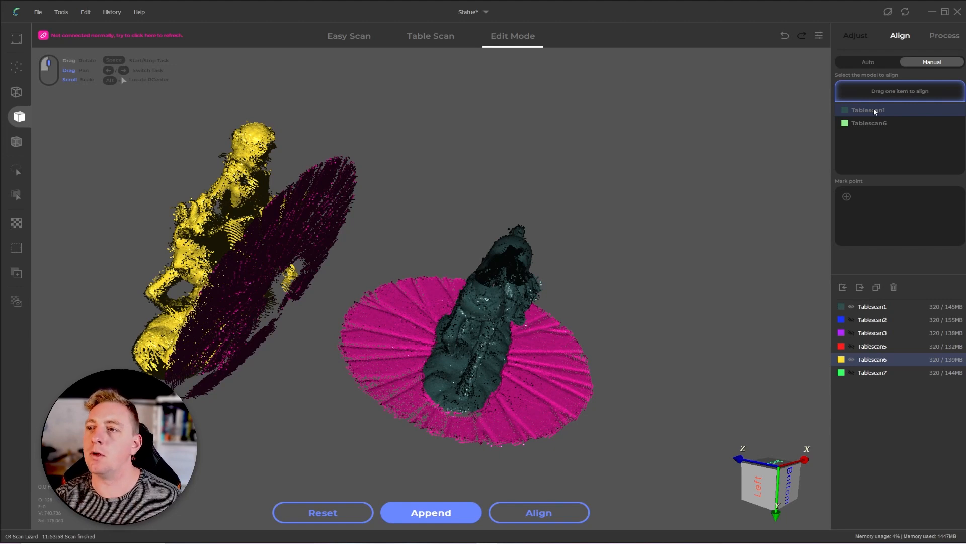
click(869, 122)
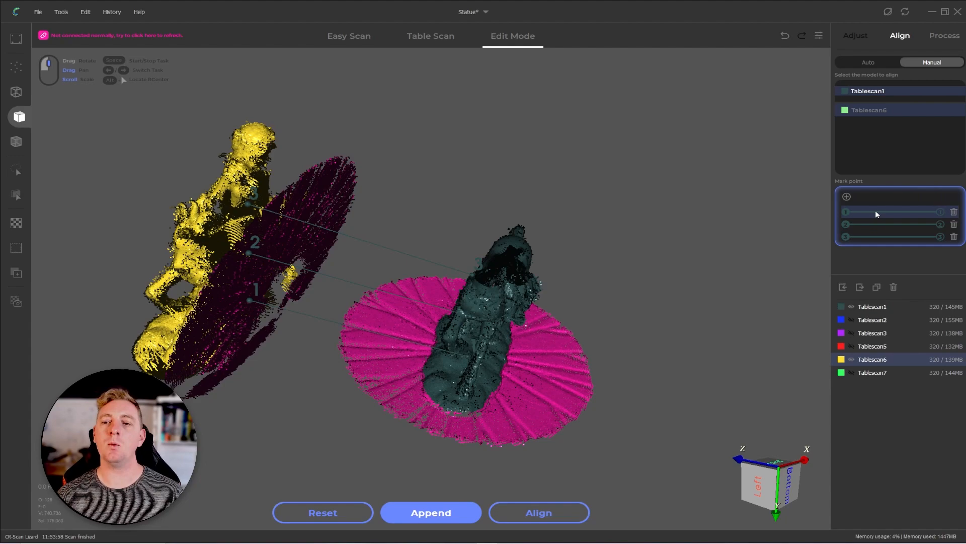
drag(432, 247, 602, 349)
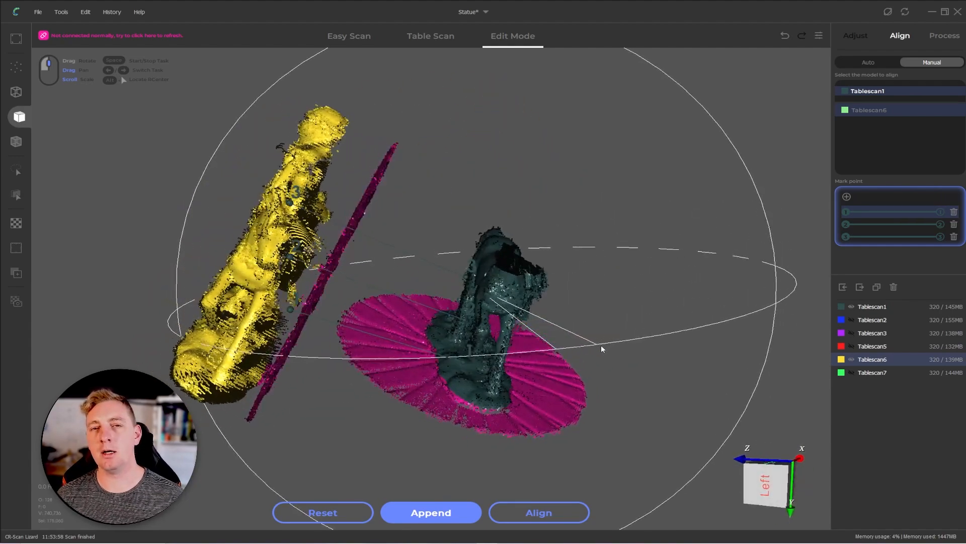
drag(602, 349, 477, 403)
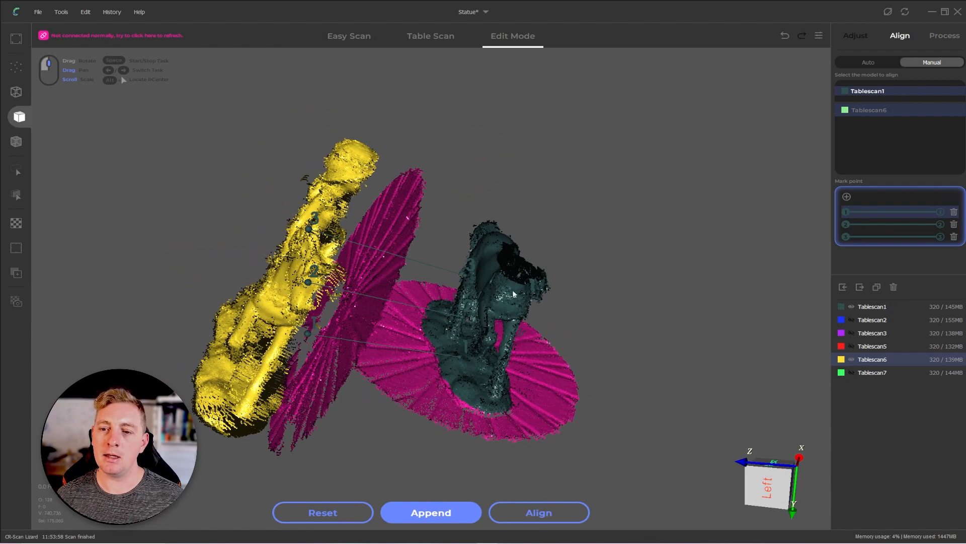
mouse_move(468, 364)
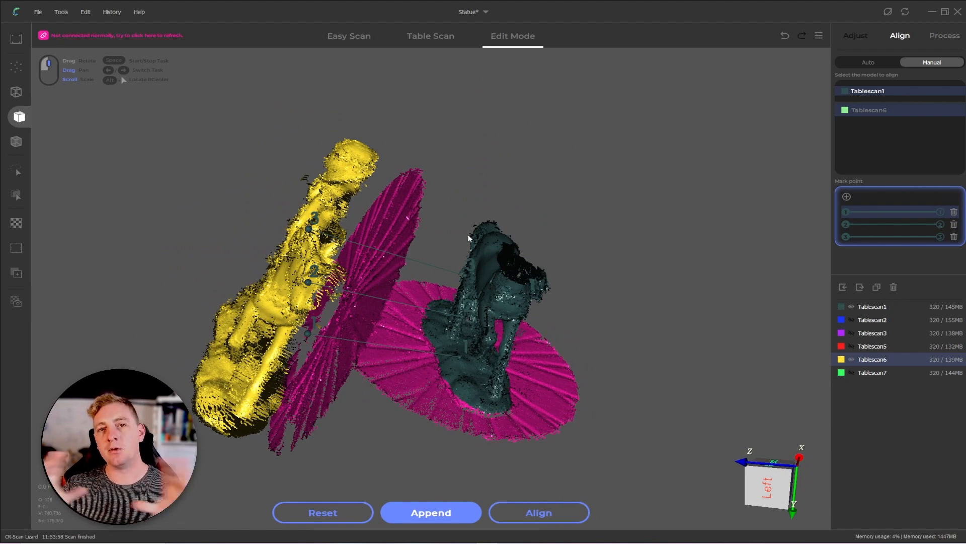
mouse_move(590, 340)
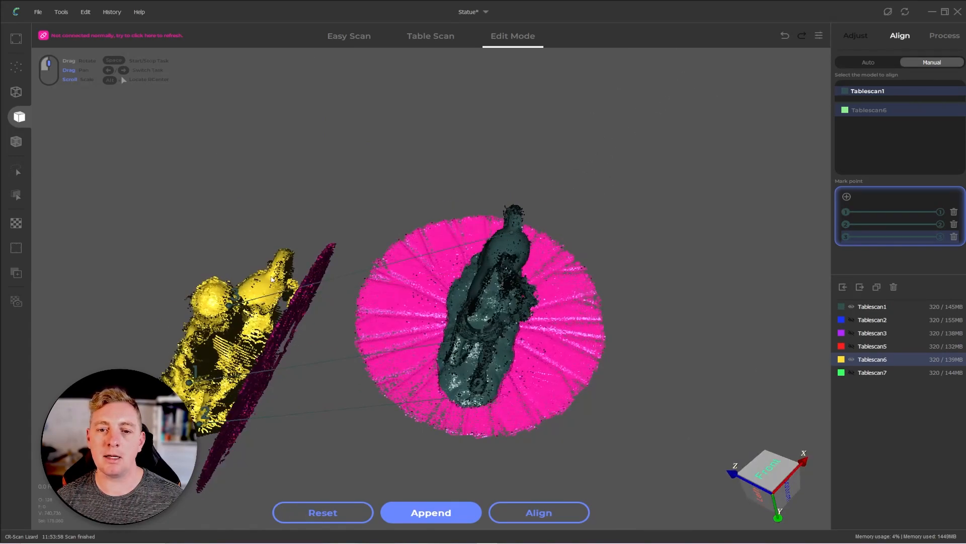
drag(271, 278, 447, 333)
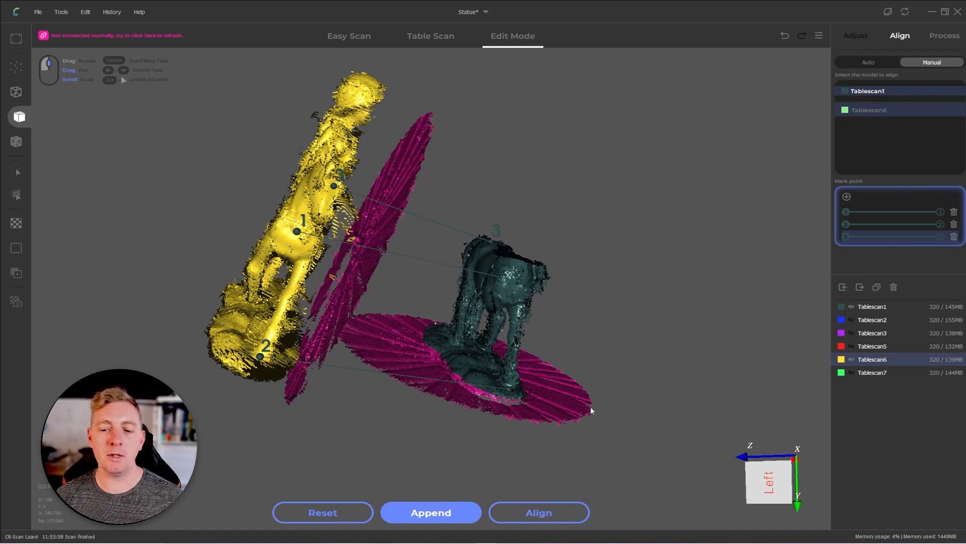
Apply the three-point alignment so Tablescan6 overlaps Tablescan1 on the turntable.
click(538, 513)
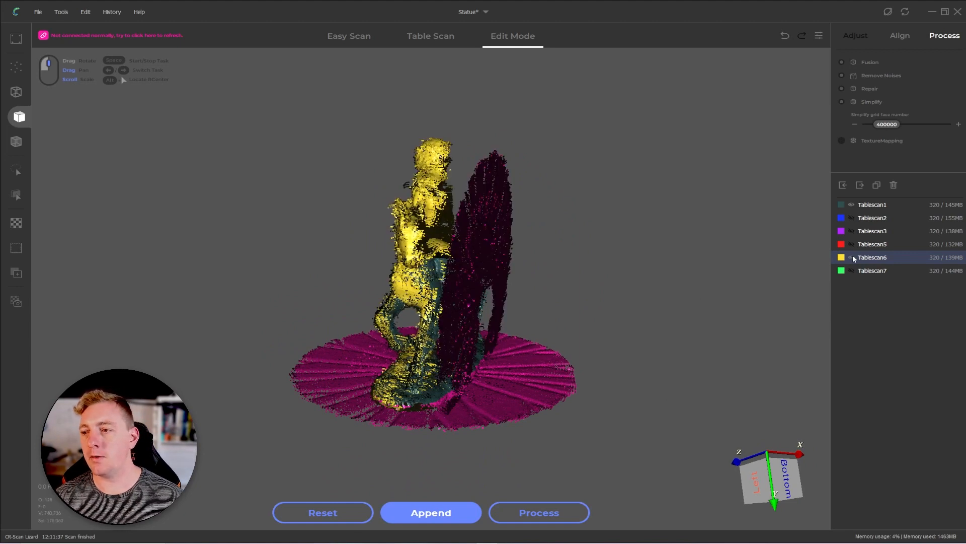
Select Tablescan7, the green scan sitting misaligned across the teal statue.
click(852, 270)
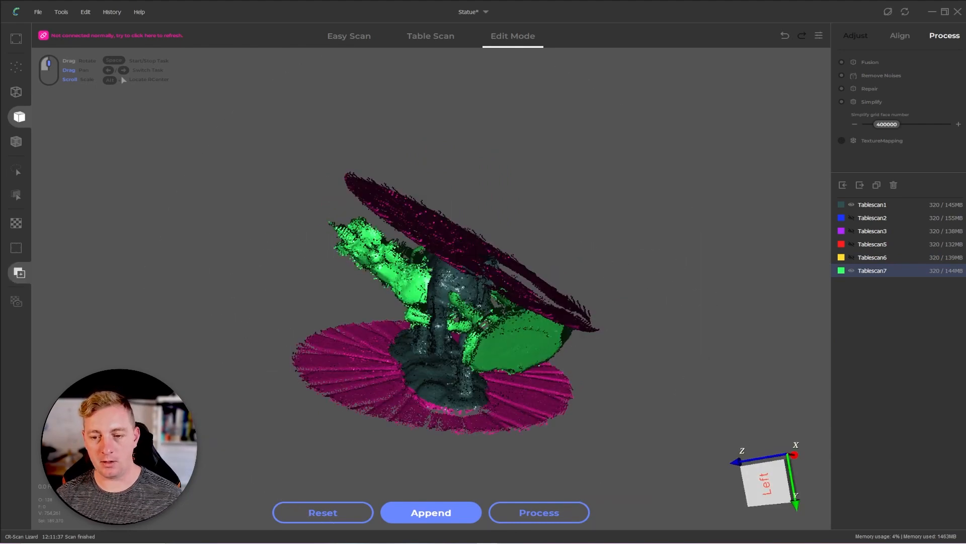
mouse_move(744, 270)
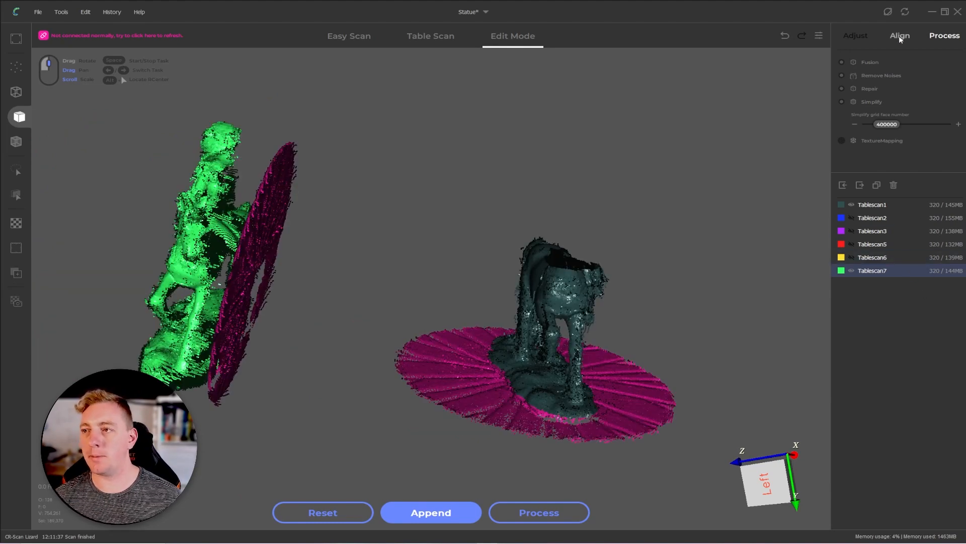
Set Tablescan1 as the fixed reference for manually aligning Tablescan7 with three point pairs.
click(901, 35)
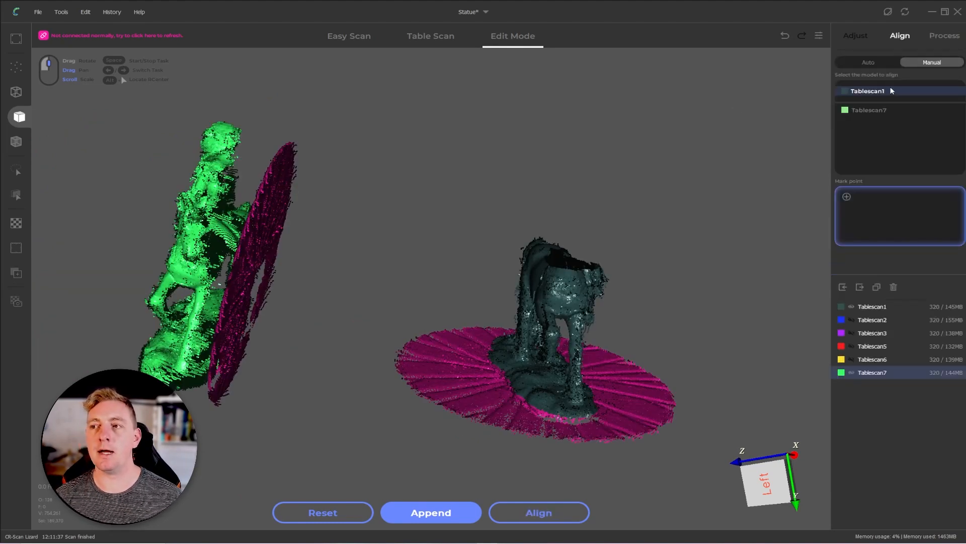
click(870, 110)
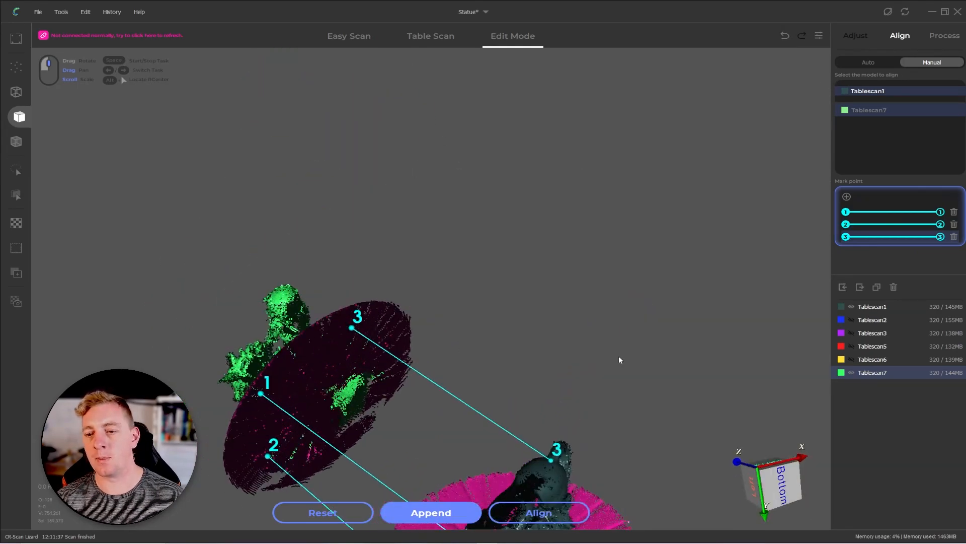
Apply the alignment so Tablescan7 joins the other scans as one overlapping statue.
click(538, 511)
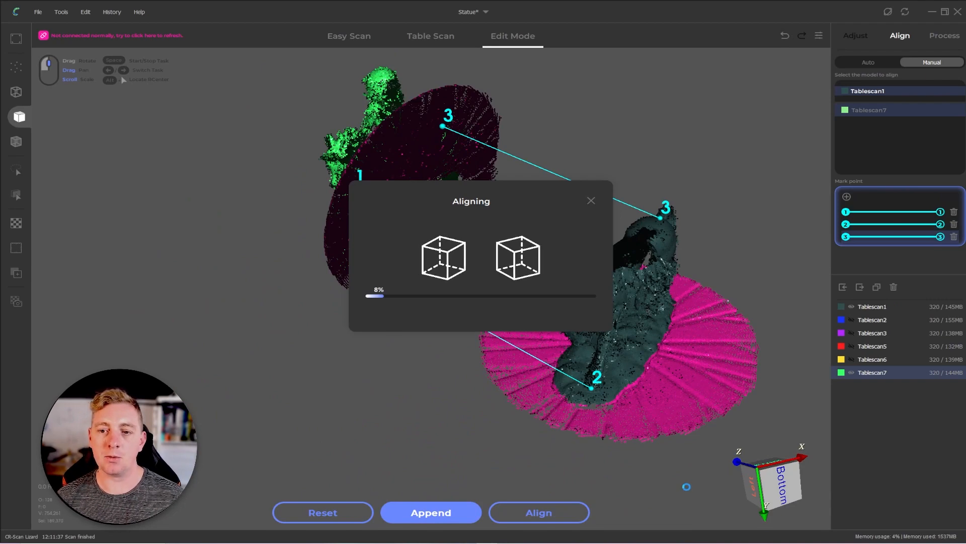
click(538, 511)
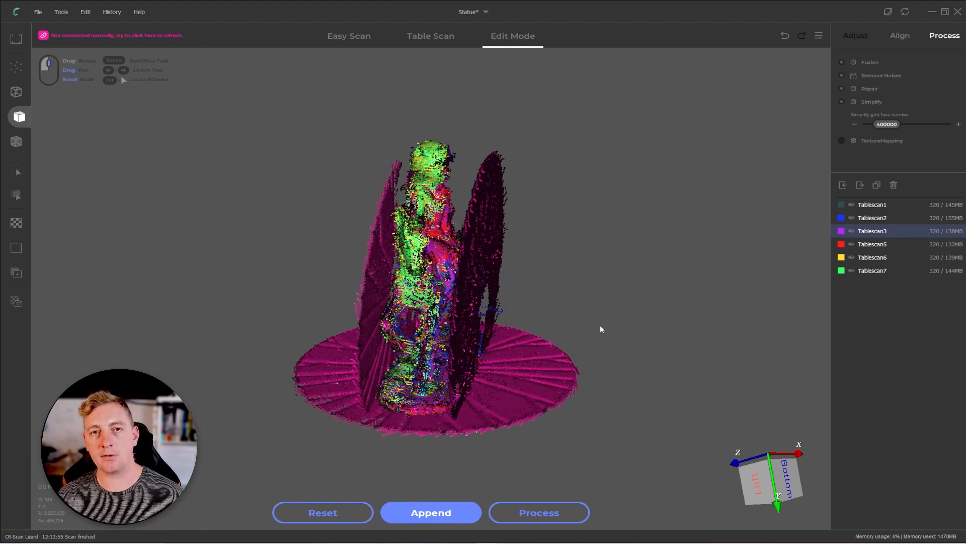
mouse_move(612, 327)
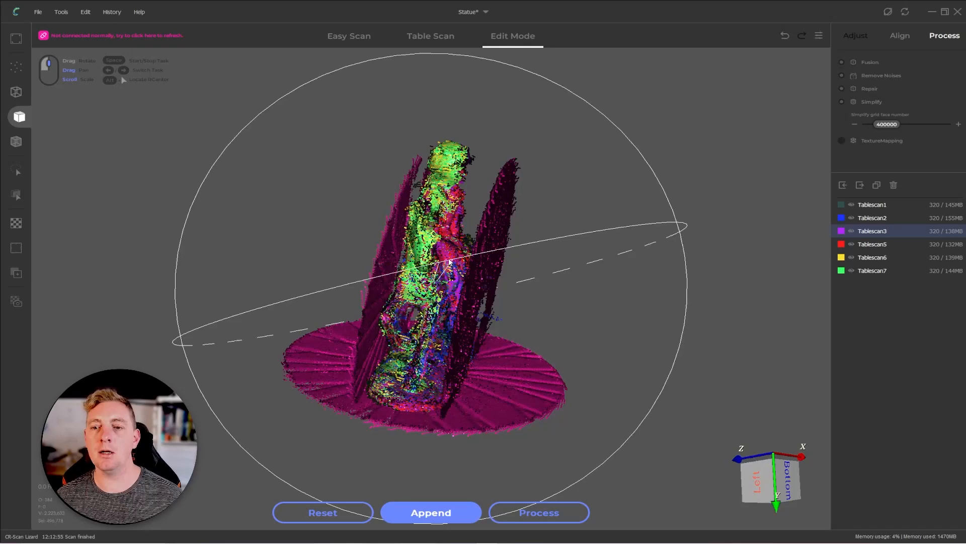
drag(450, 265, 336, 314)
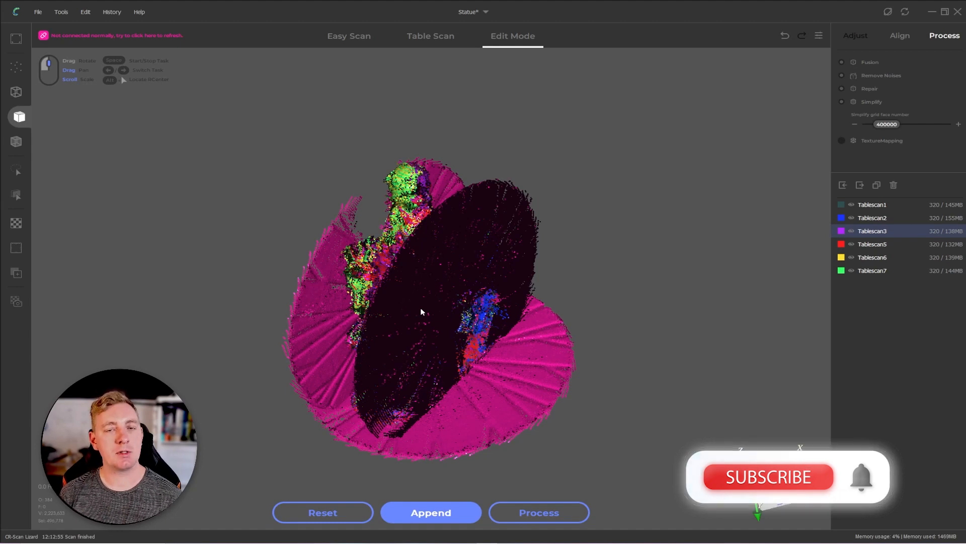
click(769, 477)
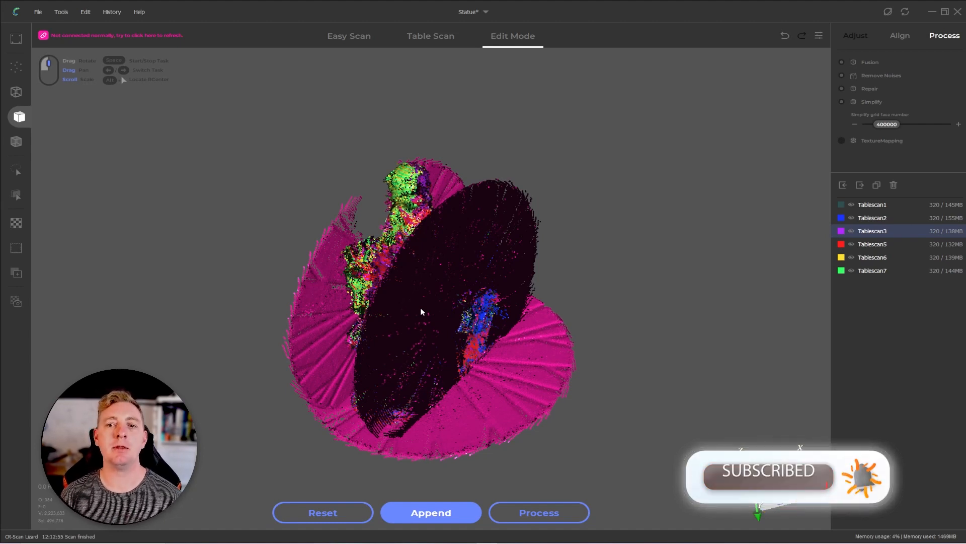